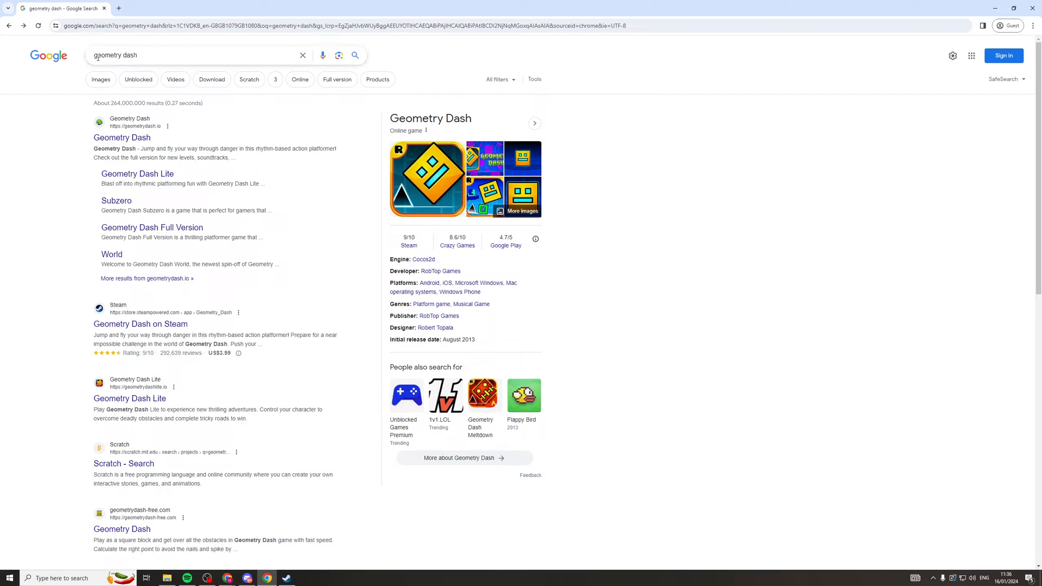
{"action": "mouse_move", "coordinate": [88, 104]}
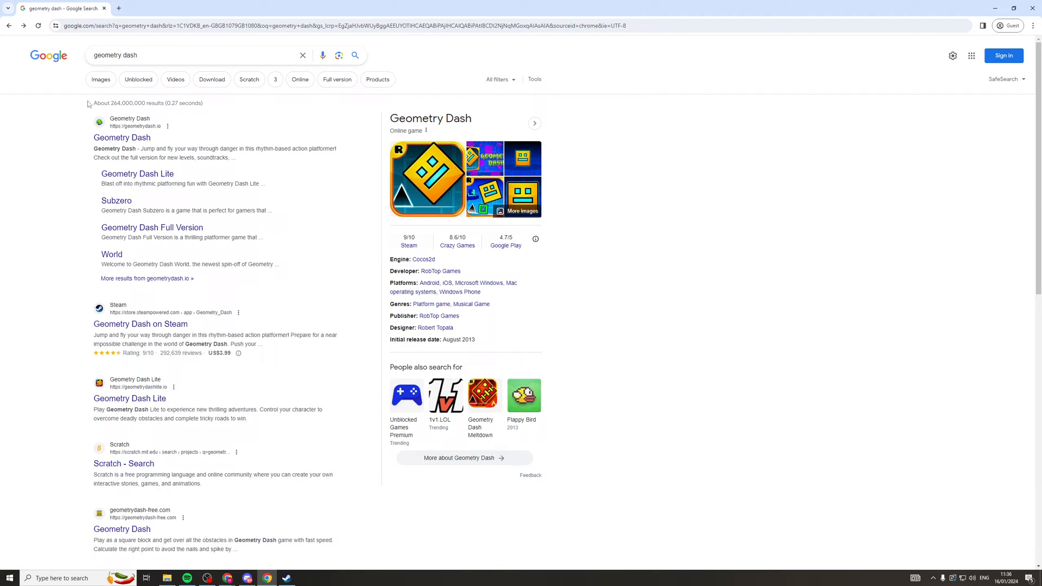
{"action": "mouse_move", "coordinate": [122, 137]}
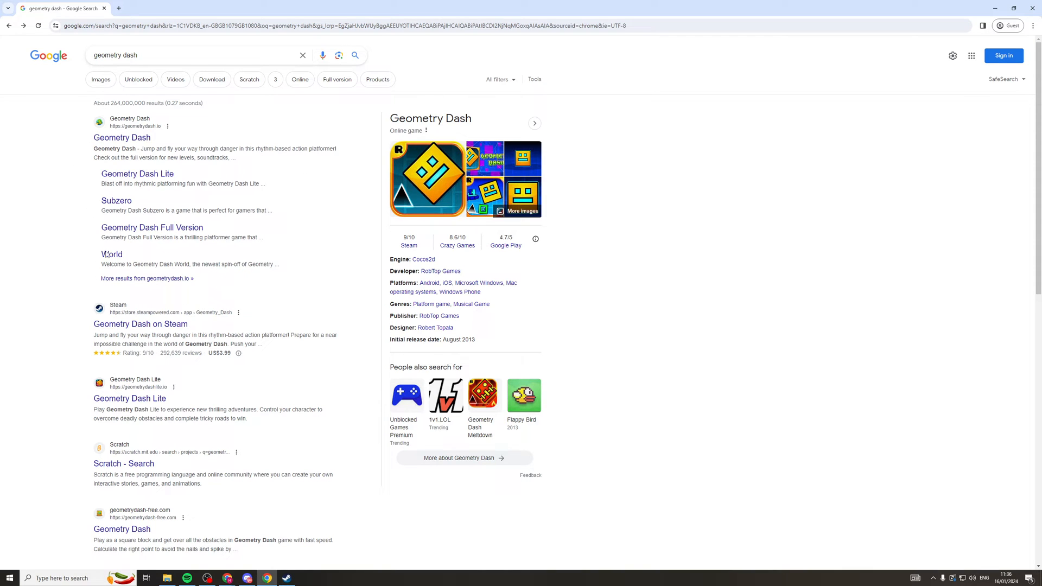
{"action": "mouse_move", "coordinate": [61, 175]}
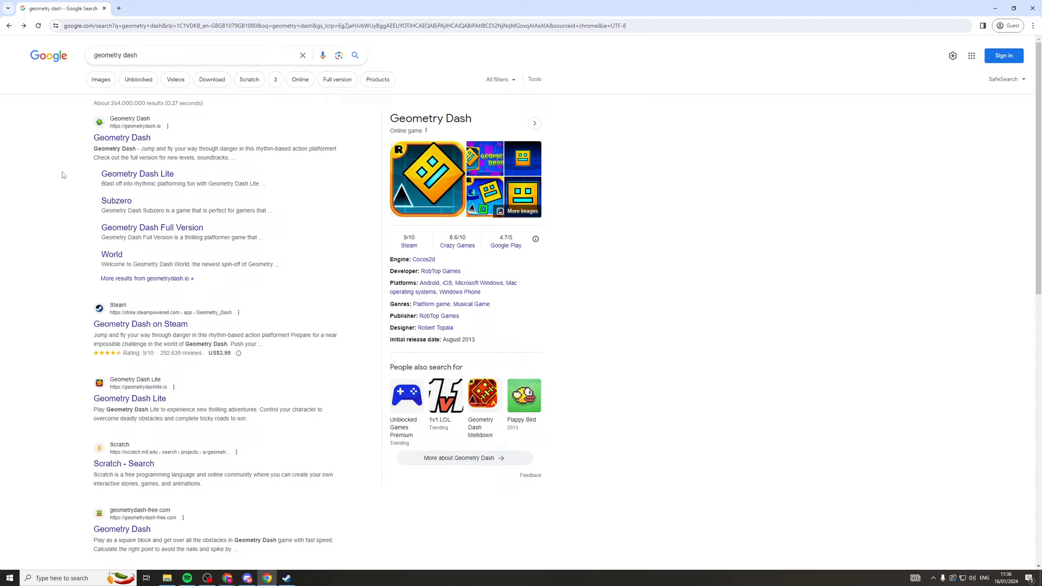
{"action": "mouse_move", "coordinate": [342, 212]}
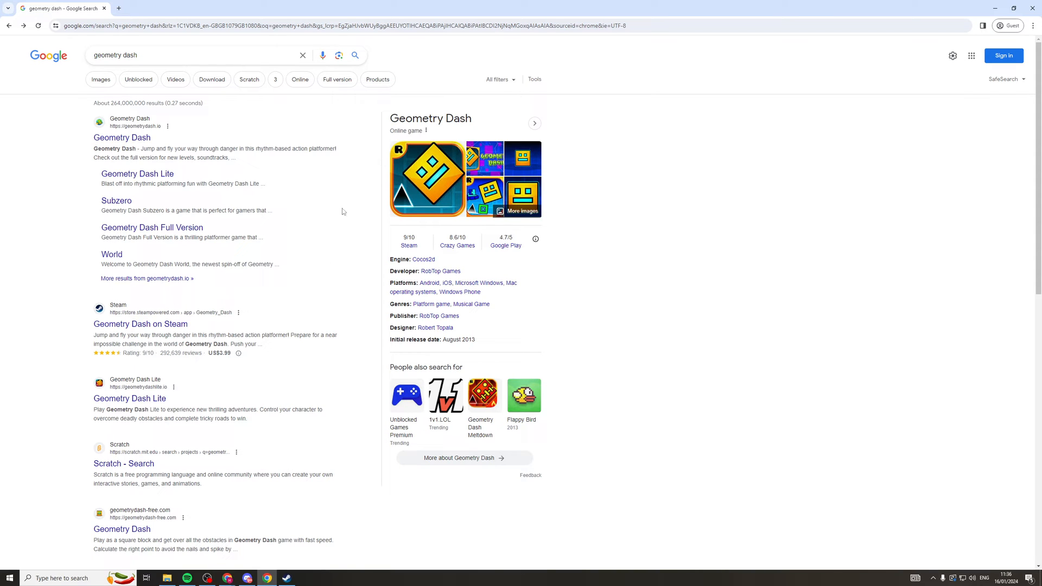
{"action": "mouse_move", "coordinate": [130, 149]}
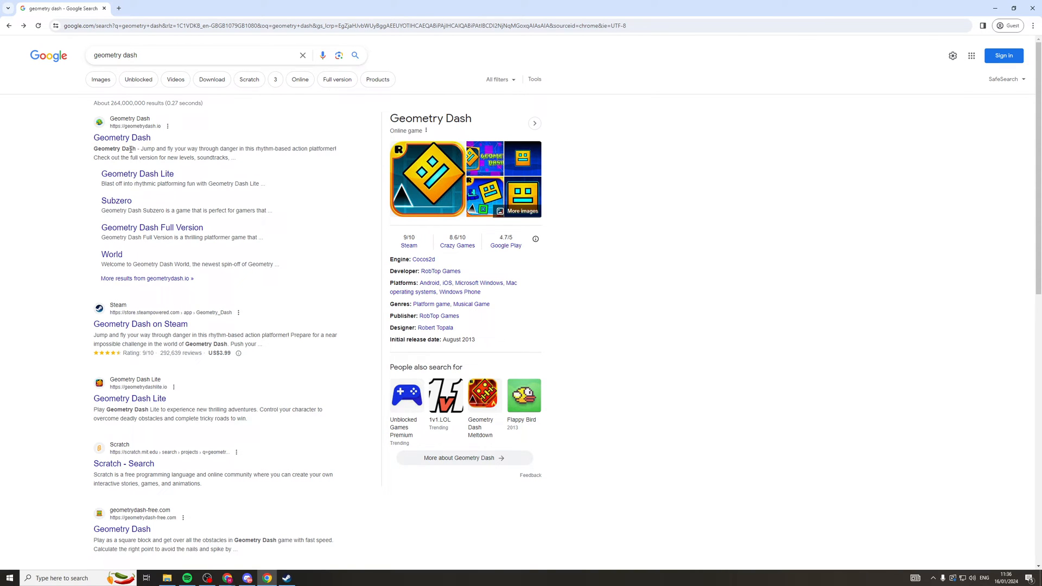
{"action": "mouse_move", "coordinate": [96, 112]}
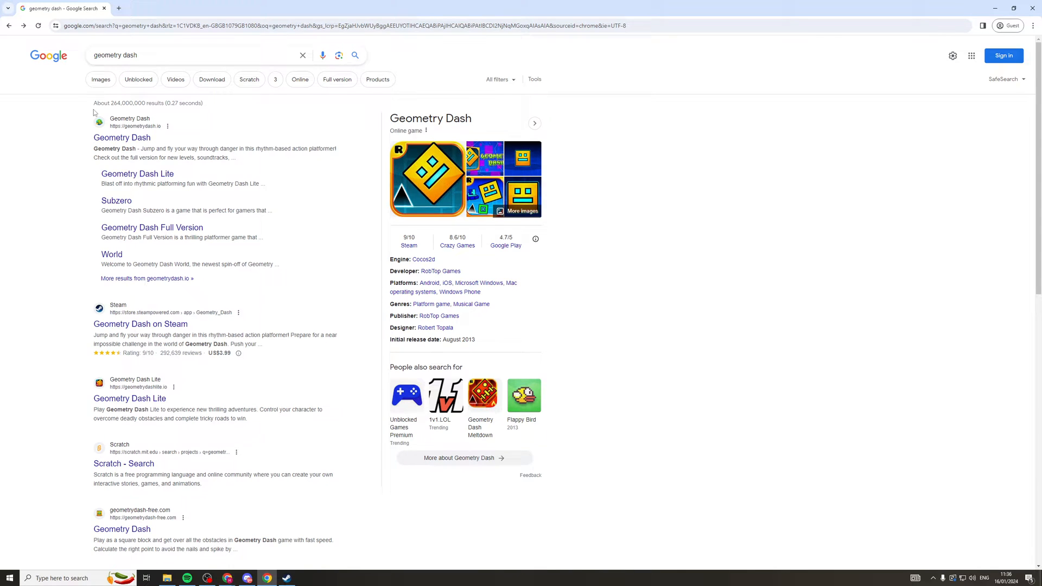
Search 'ge', go to Geometry Dash's store page and add it to the cart at £2.79.
{"action": "left_click", "coordinate": [140, 324]}
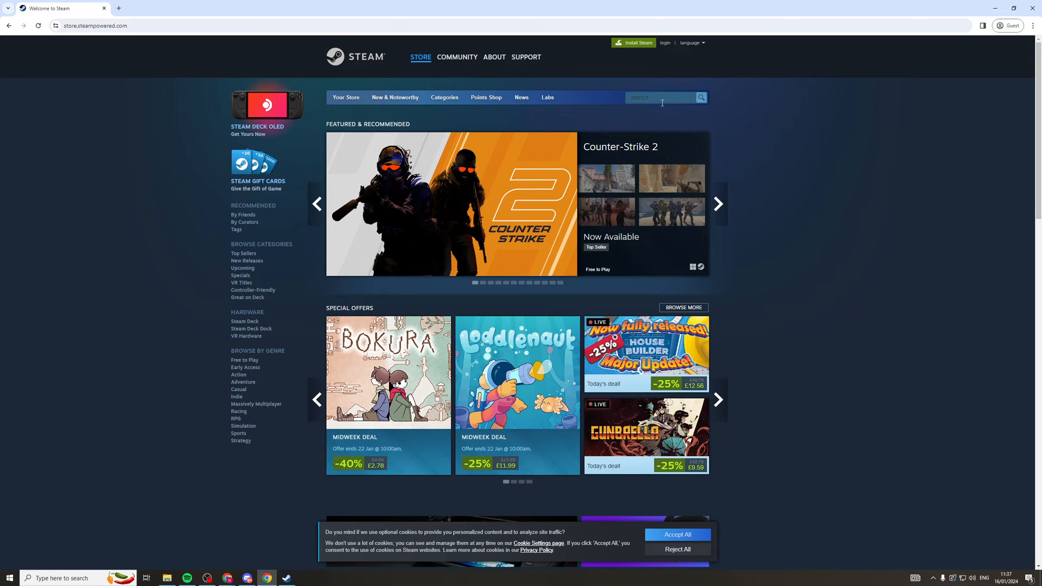
{"action": "type", "text": "geom"}
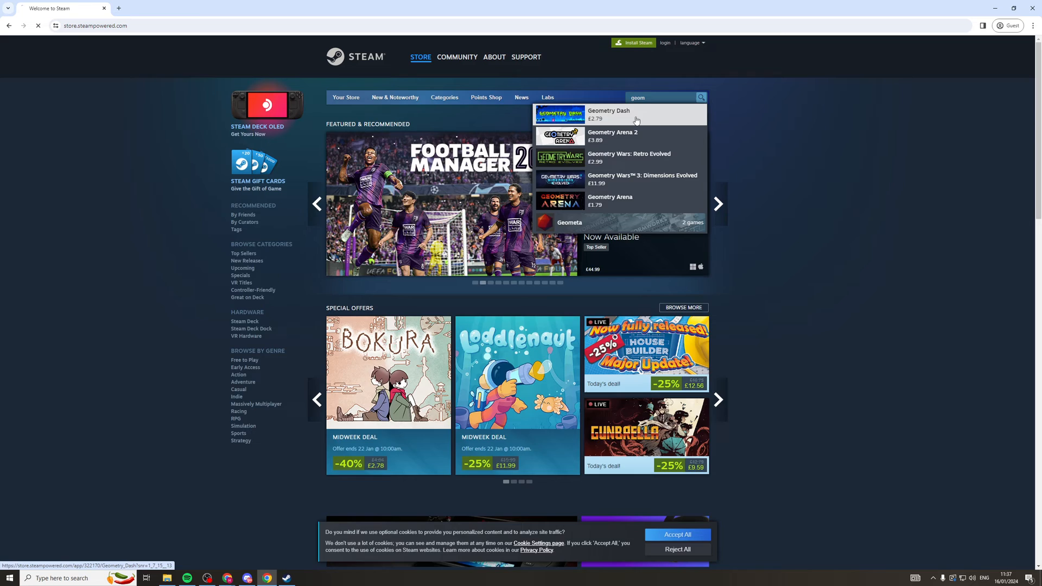
{"action": "left_click", "coordinate": [607, 114]}
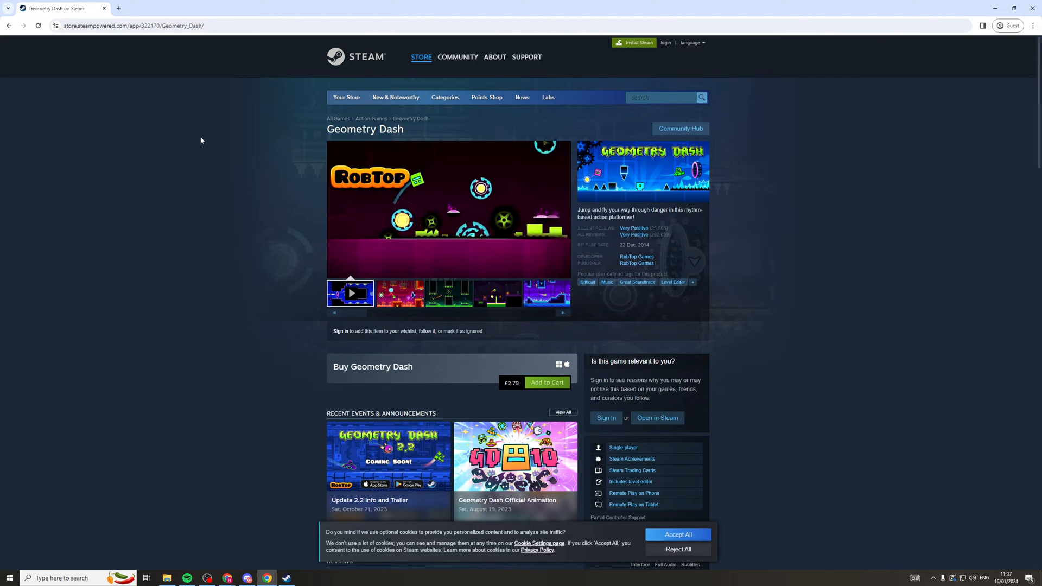
{"action": "mouse_move", "coordinate": [443, 307]}
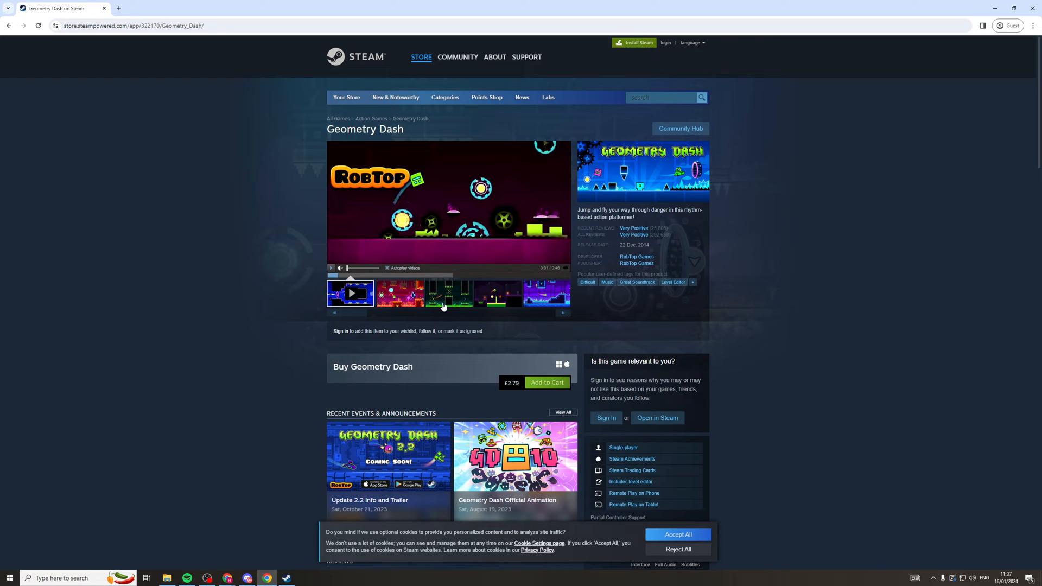
{"action": "mouse_move", "coordinate": [375, 357]}
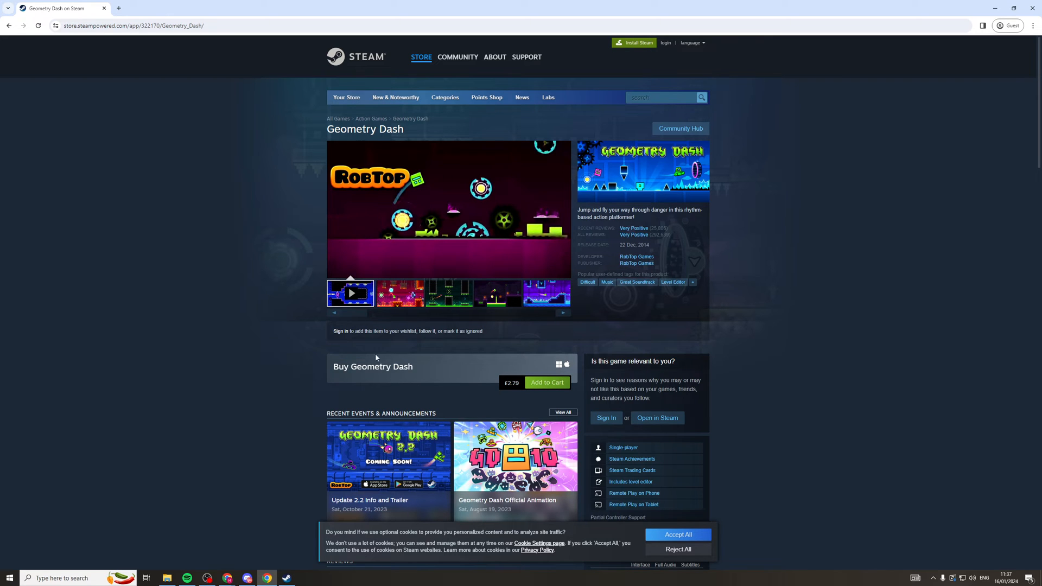
{"action": "mouse_move", "coordinate": [547, 383]}
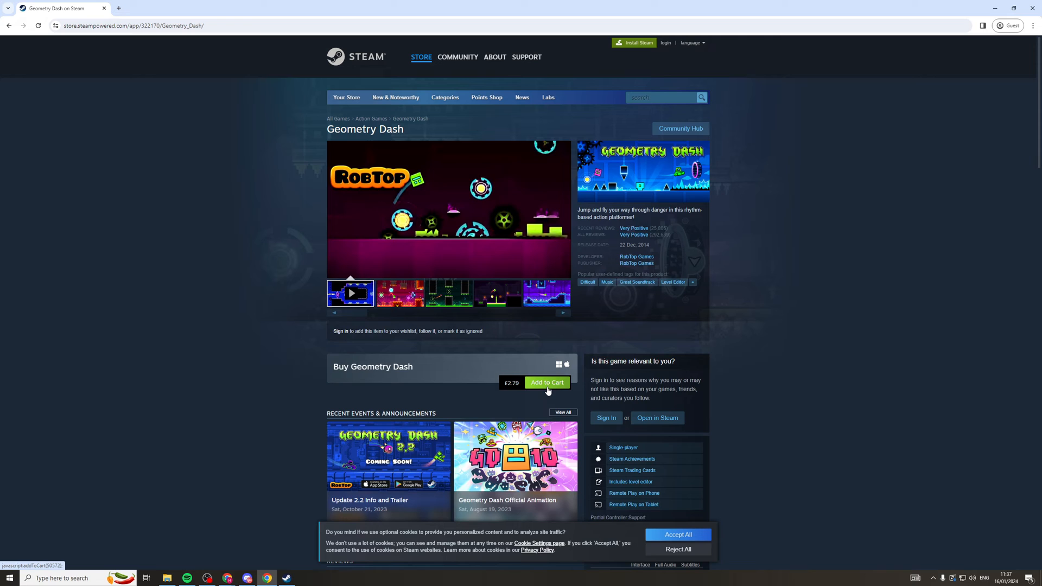
{"action": "left_click", "coordinate": [546, 382]}
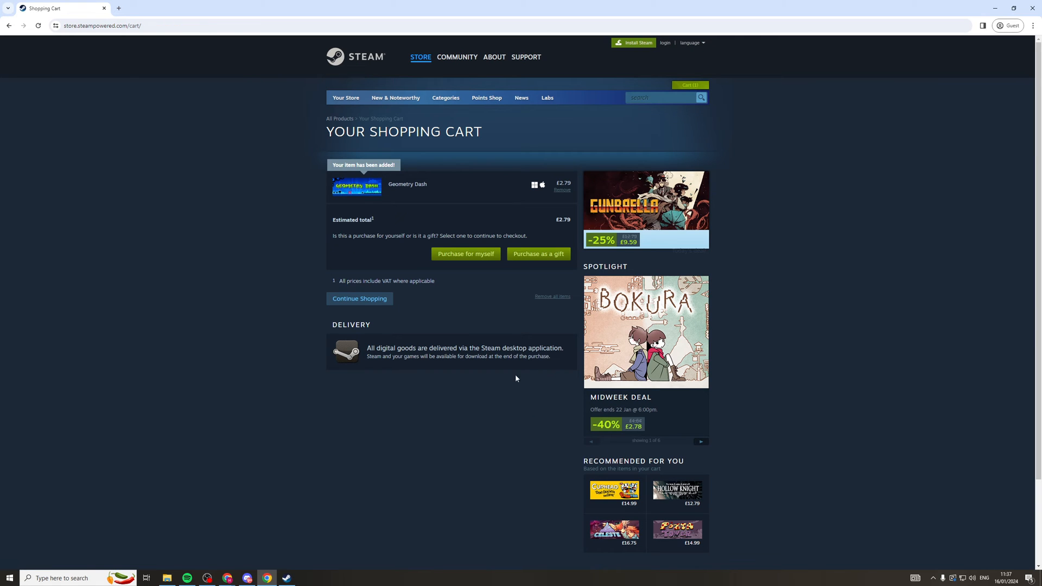
{"action": "mouse_move", "coordinate": [466, 254]}
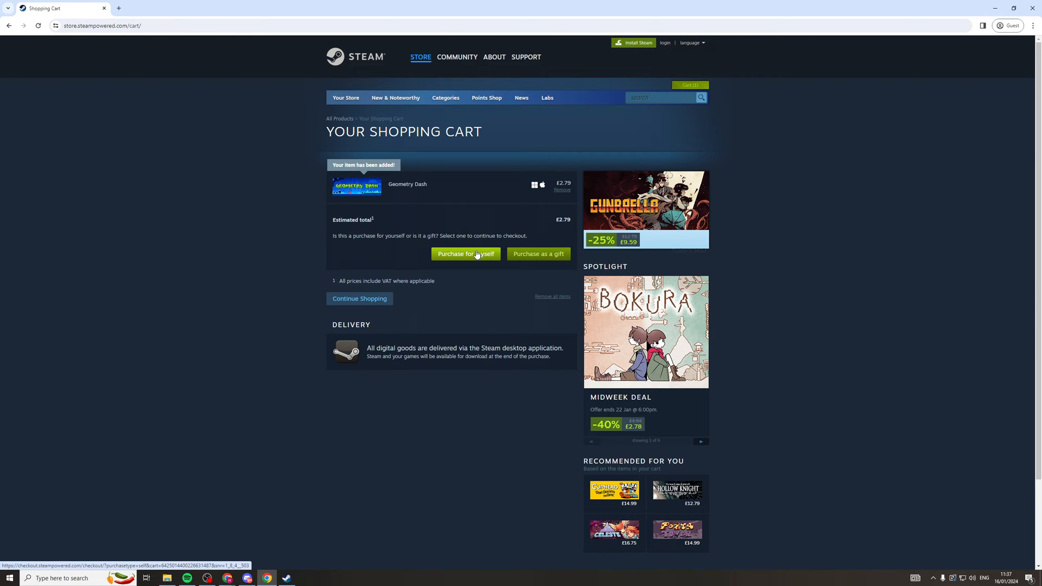
{"action": "left_click", "coordinate": [466, 254]}
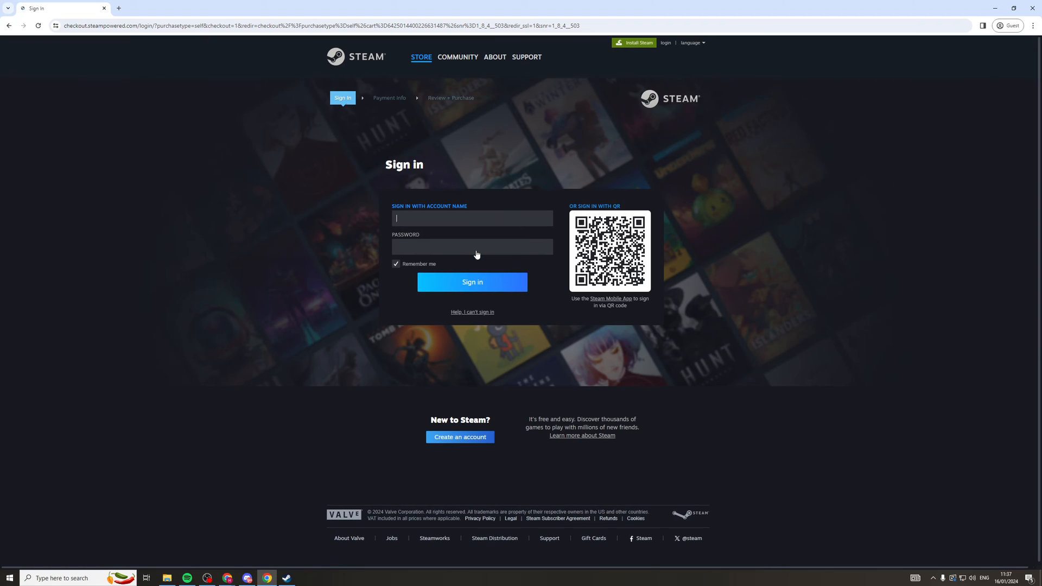
{"action": "mouse_move", "coordinate": [556, 353]}
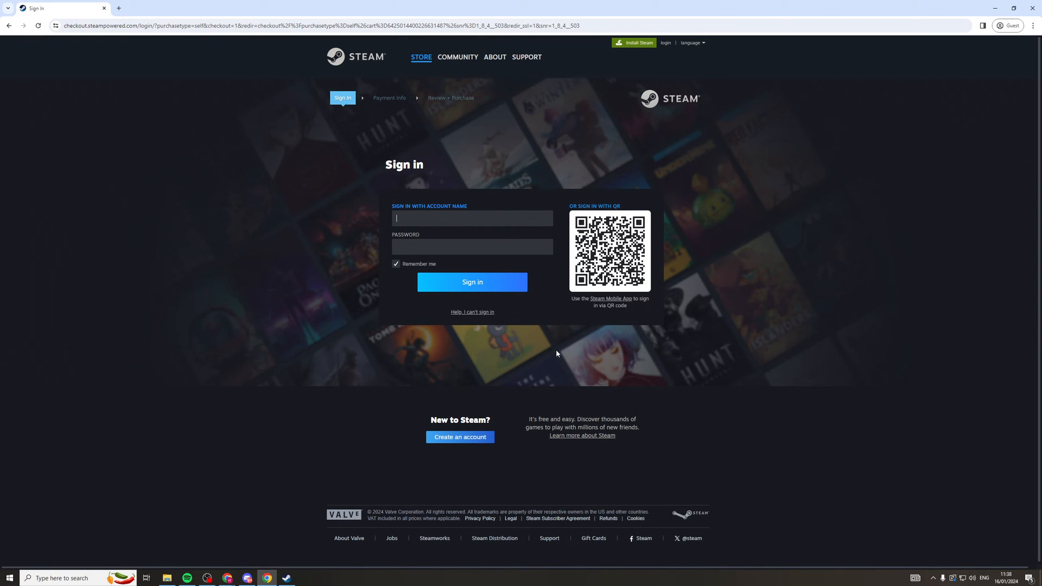
{"action": "mouse_move", "coordinate": [626, 368]}
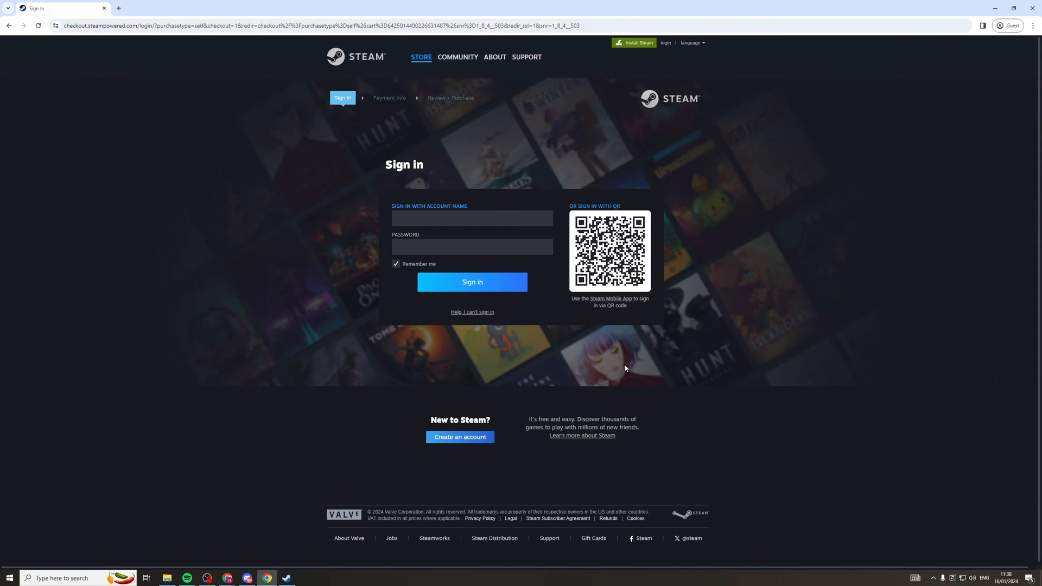
{"action": "mouse_move", "coordinate": [523, 177]}
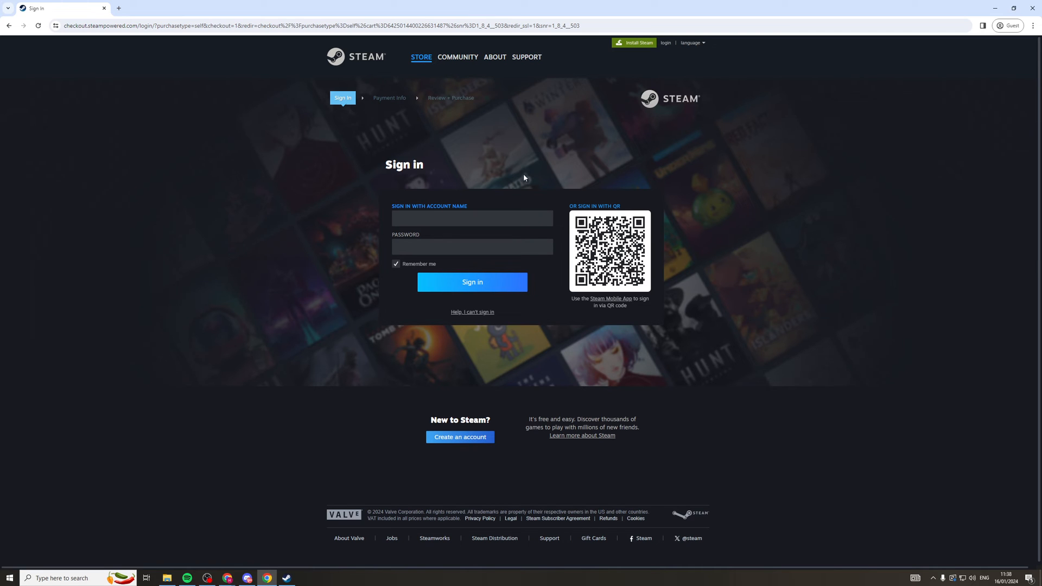
{"action": "mouse_move", "coordinate": [551, 324]}
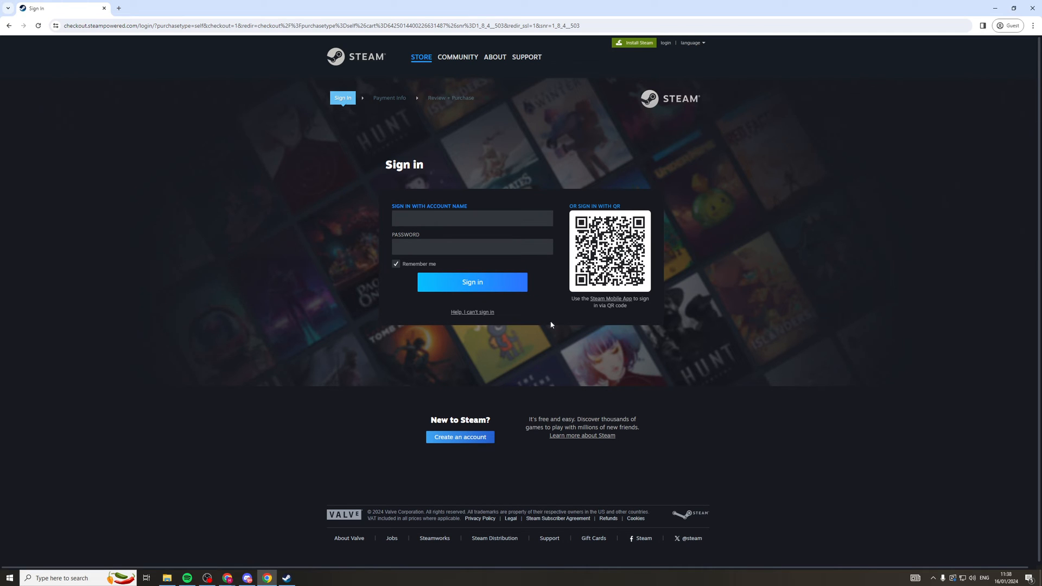
{"action": "mouse_move", "coordinate": [474, 407]}
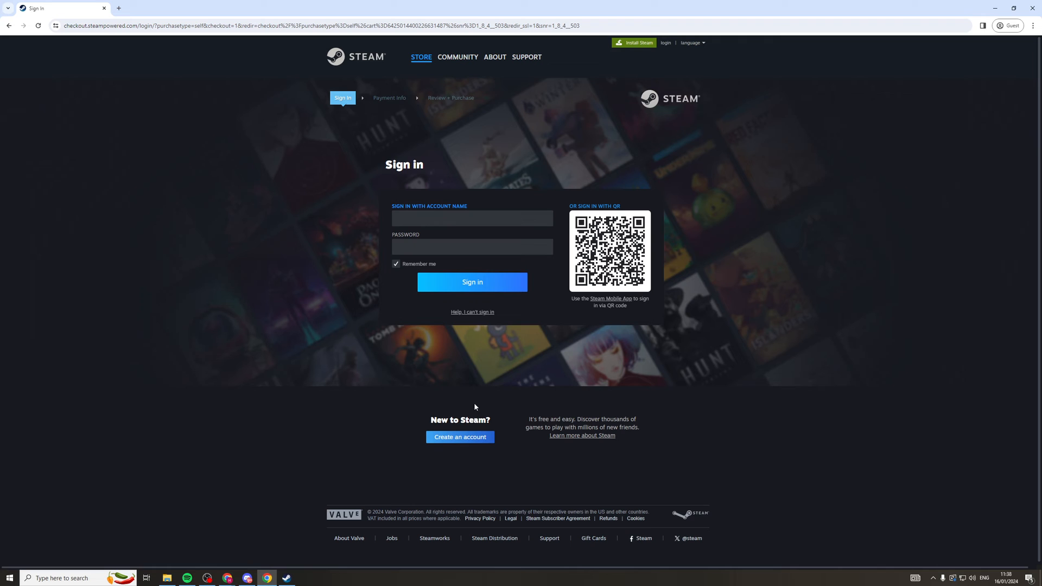
{"action": "mouse_move", "coordinate": [688, 230]}
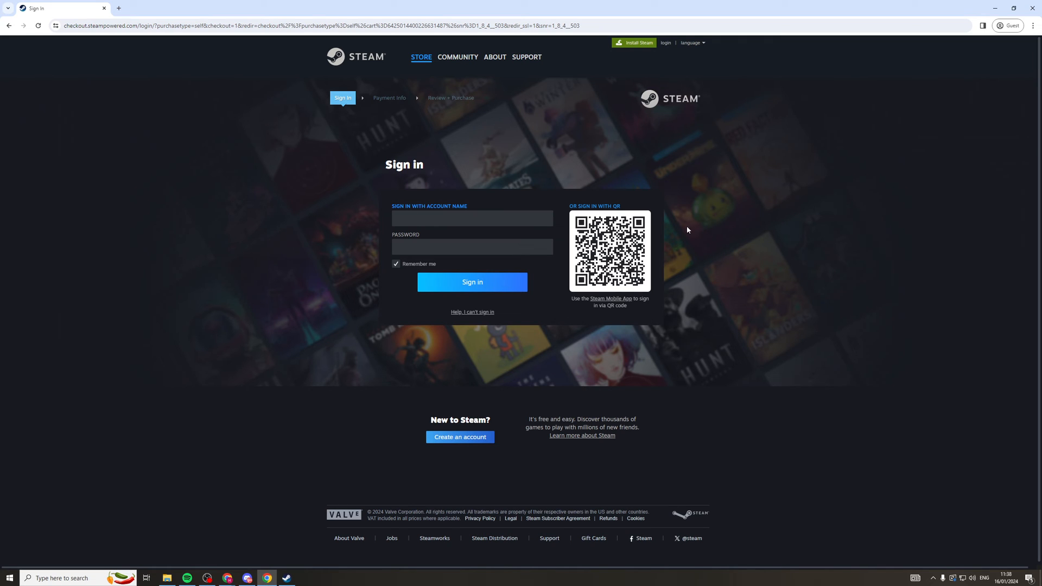
{"action": "left_click", "coordinate": [472, 219]}
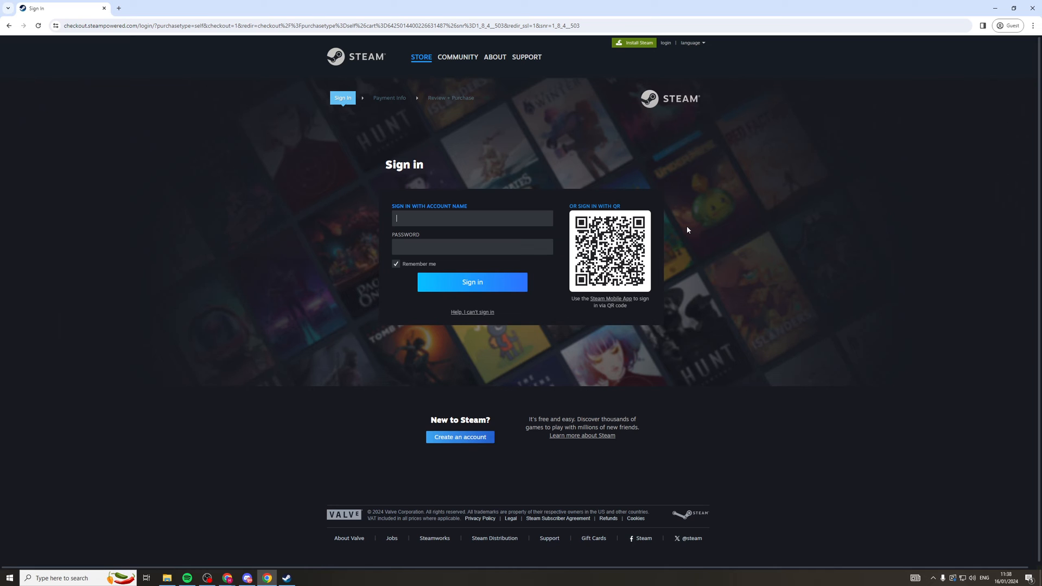
{"action": "mouse_move", "coordinate": [164, 77]}
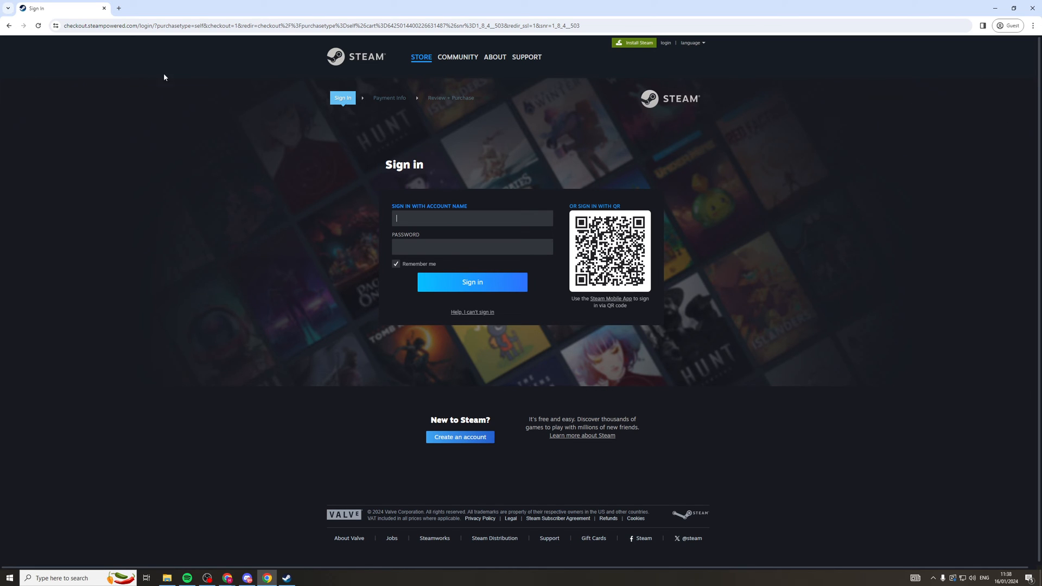
{"action": "left_click", "coordinate": [10, 25]}
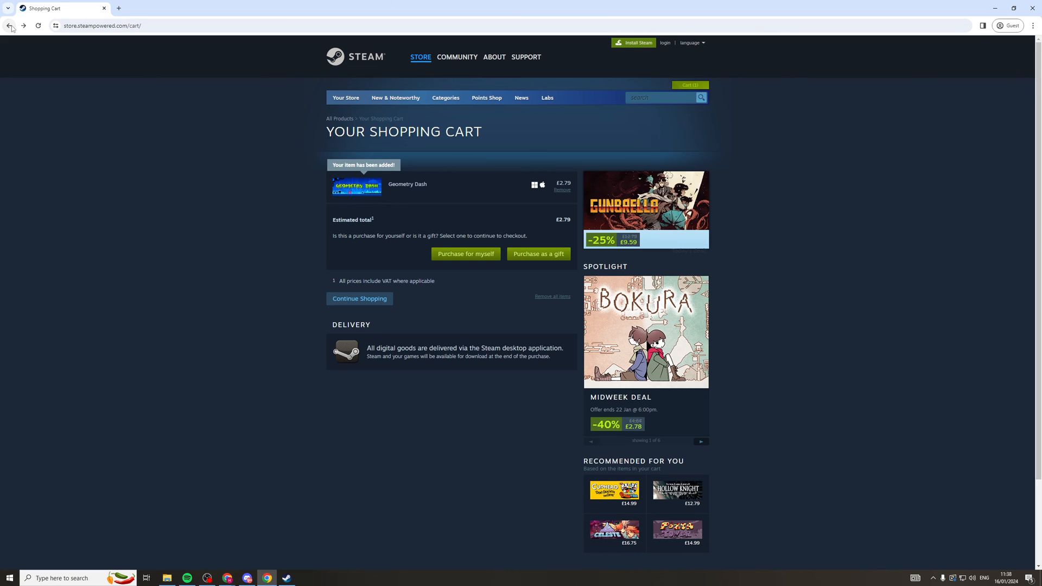